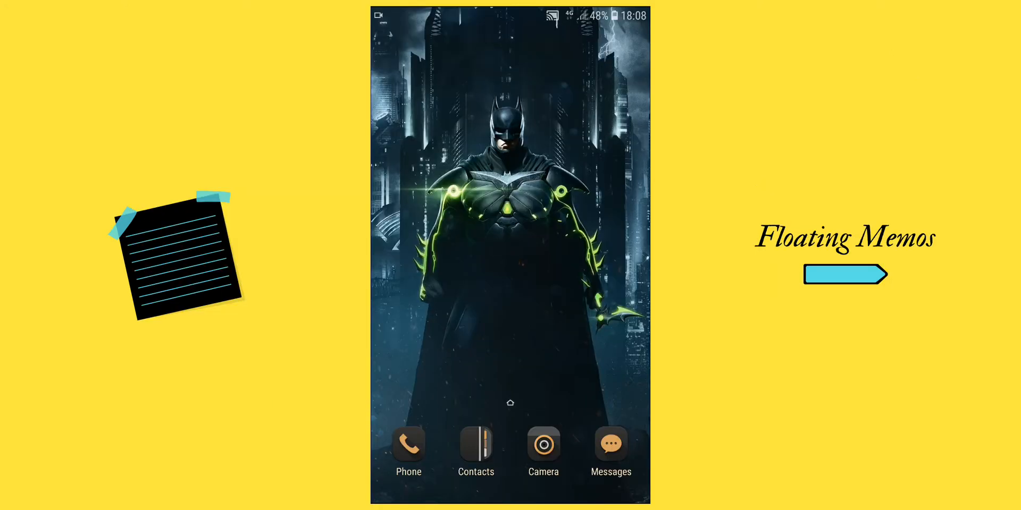
Launch Floating Memos from the app drawer, then close the see-through memo.
{"action": "left_click", "coordinate": [520, 374]}
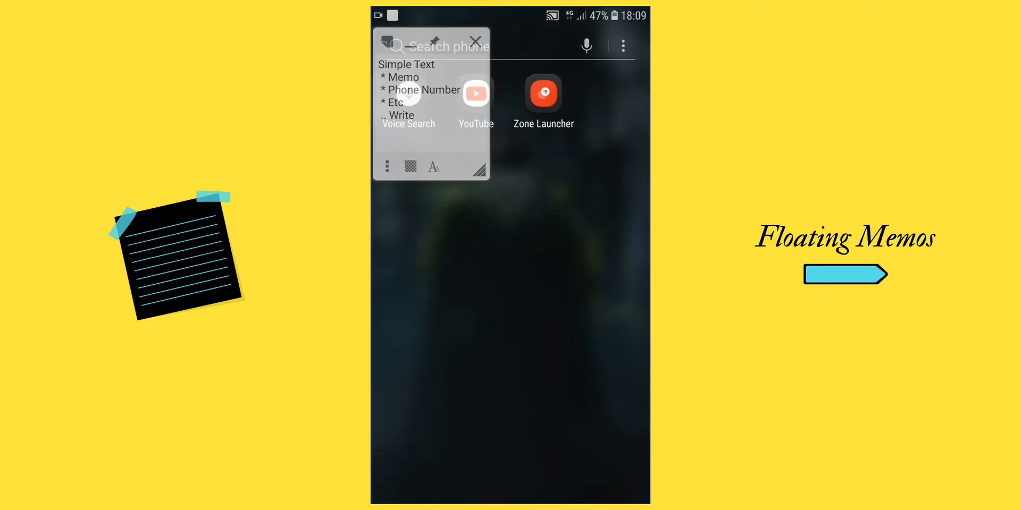
{"action": "left_click", "coordinate": [477, 92]}
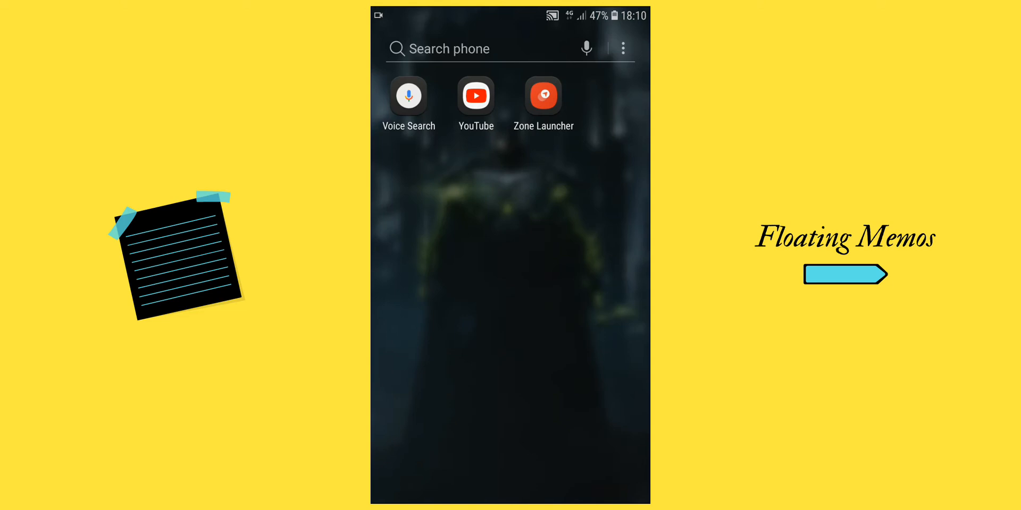
Add Floating Memos to Zone Launcher's Main zone and return to the home screen.
{"action": "left_click", "coordinate": [543, 96]}
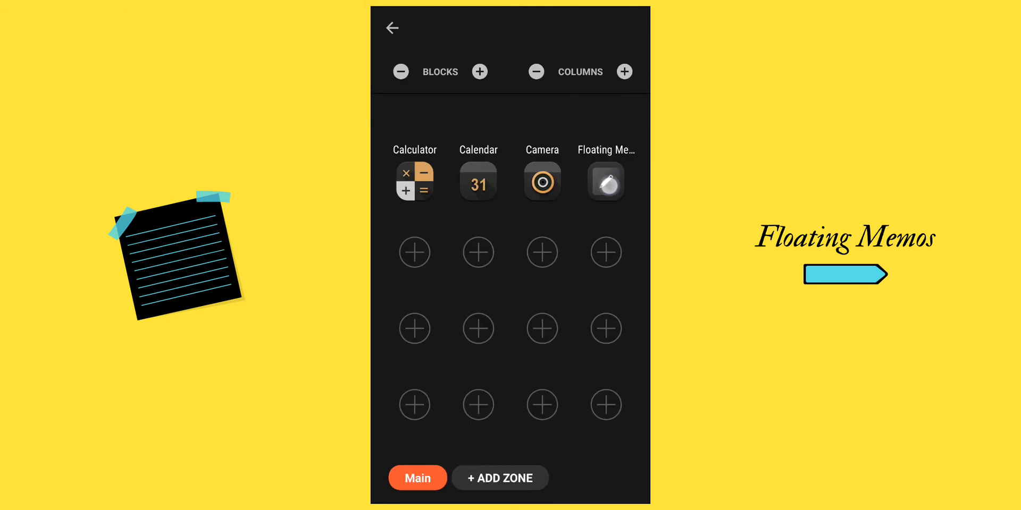
{"action": "left_click", "coordinate": [605, 182]}
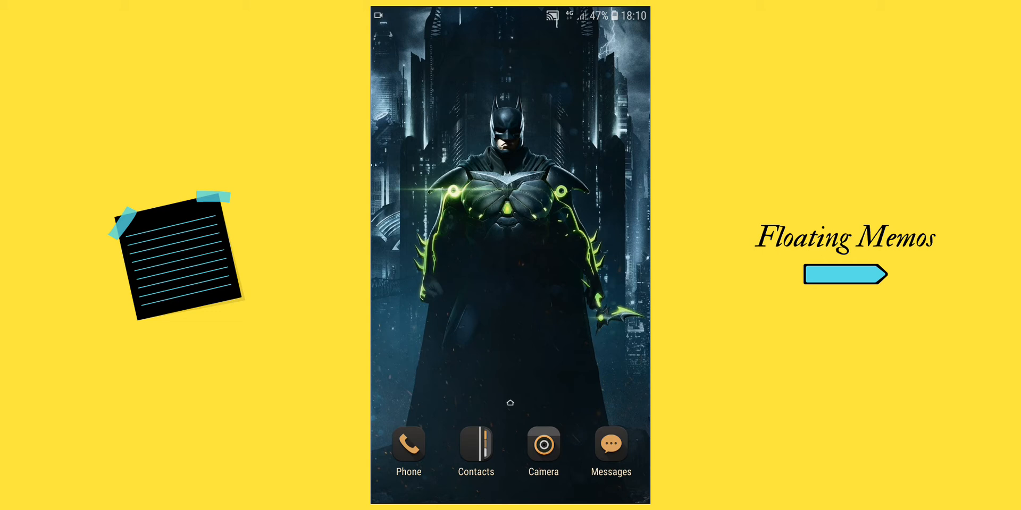
Launch a floating memo from the Zone Launcher panel, then switch to the INF. Thirteen YouTube channel.
{"action": "left_click", "coordinate": [511, 313]}
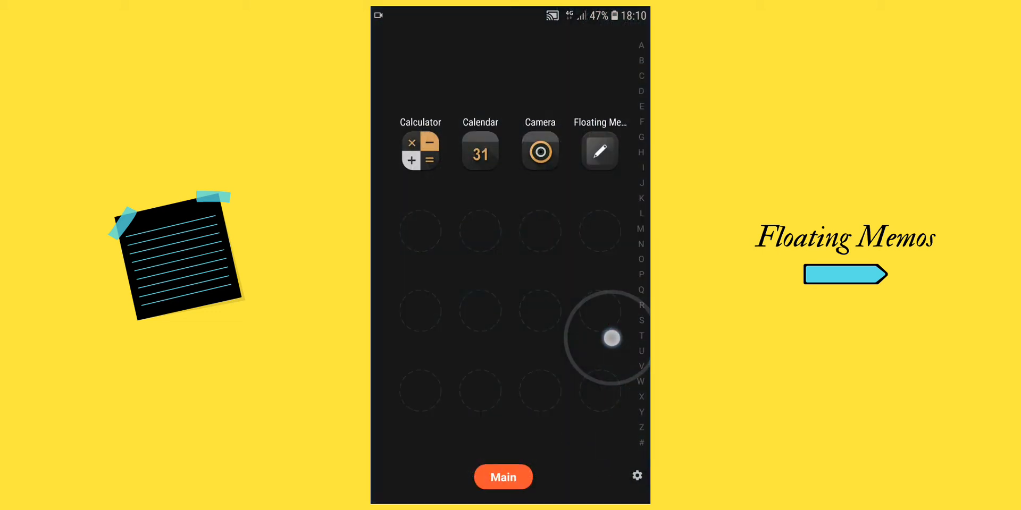
{"action": "left_click", "coordinate": [599, 150]}
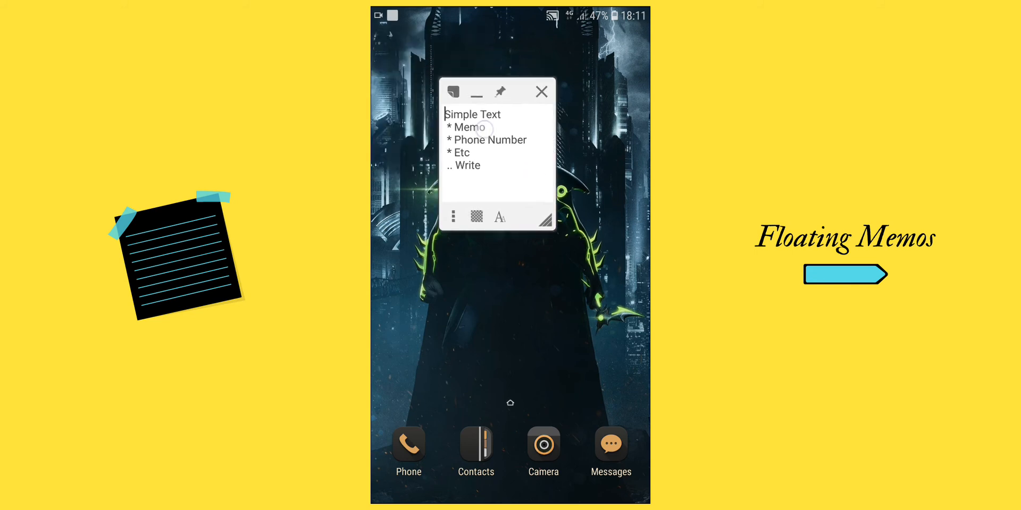
{"action": "type", "text": "6"}
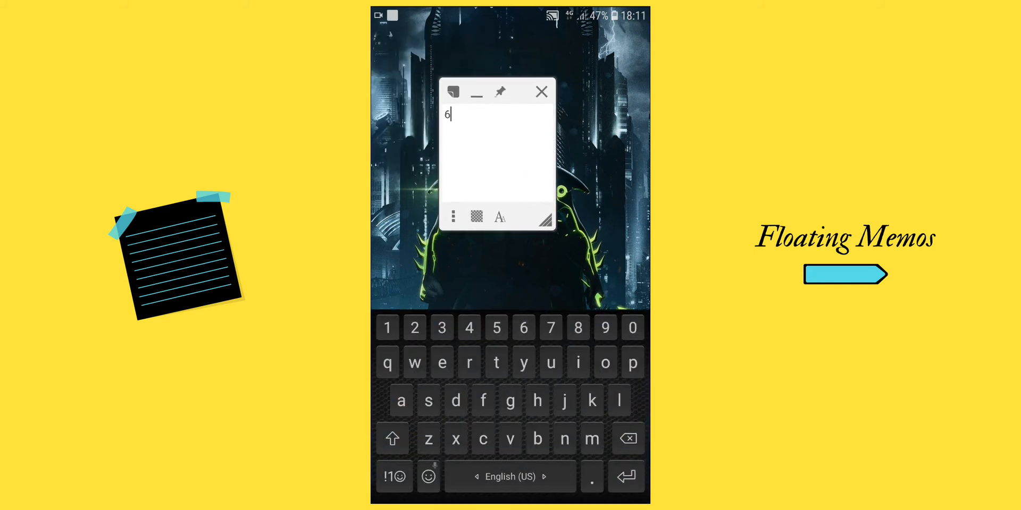
{"action": "type", "text": "2812"}
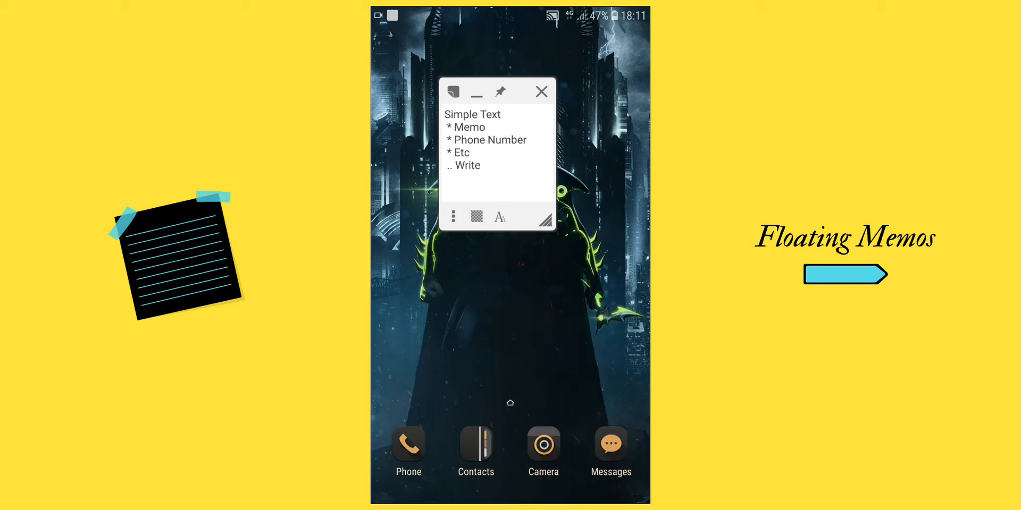
{"action": "left_click", "coordinate": [540, 92]}
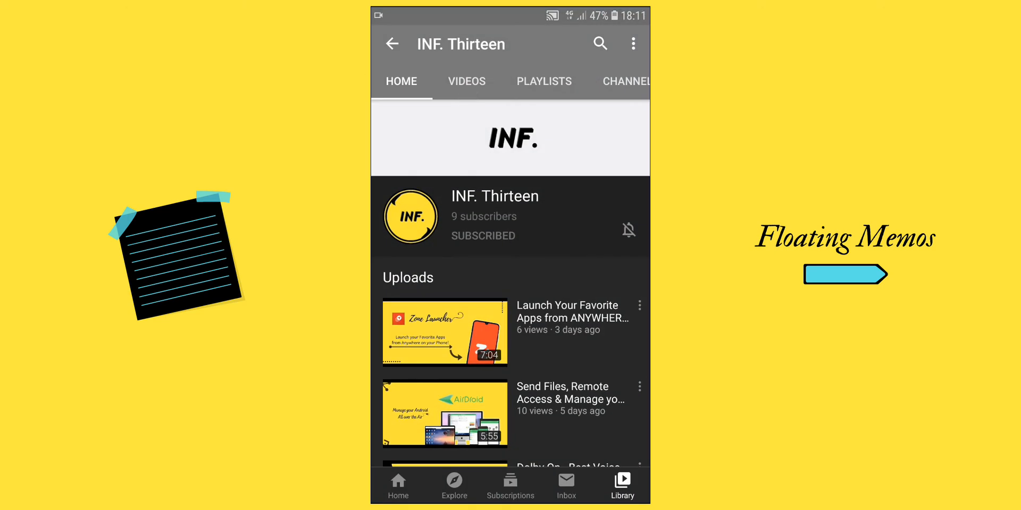
Play the Zone Launcher video and leave a memo over it reading 'Download Zone Launcher'.
{"action": "left_click", "coordinate": [469, 352]}
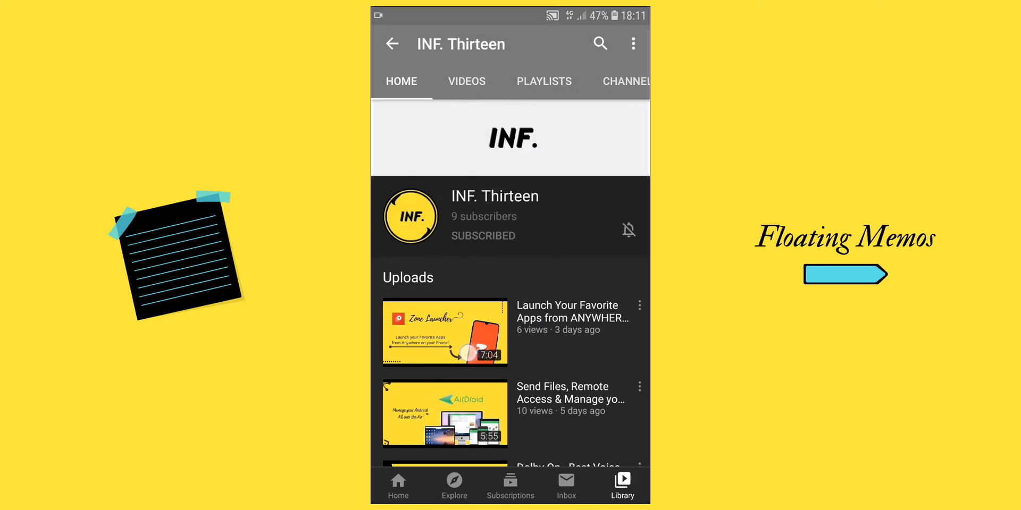
{"action": "left_click", "coordinate": [444, 332]}
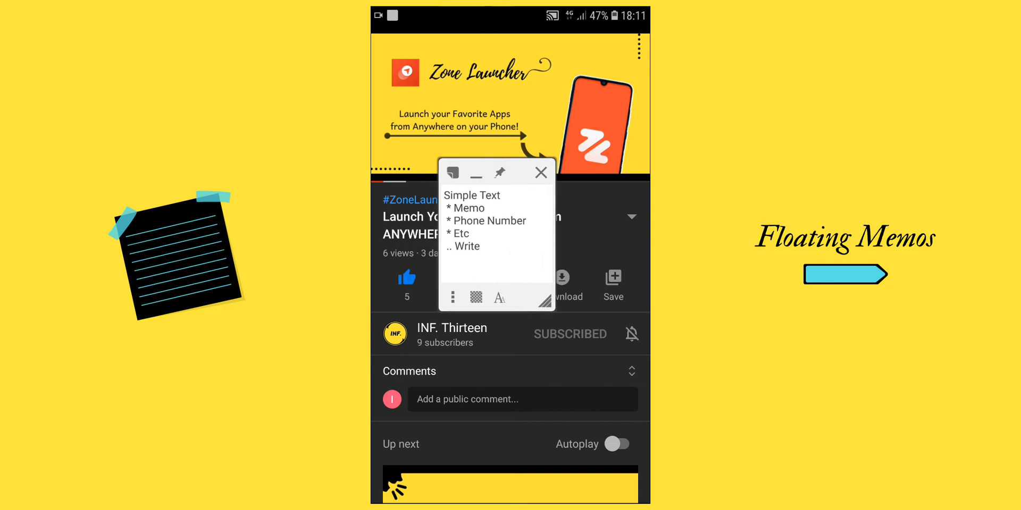
{"action": "type", "text": "Download Zone Laun"}
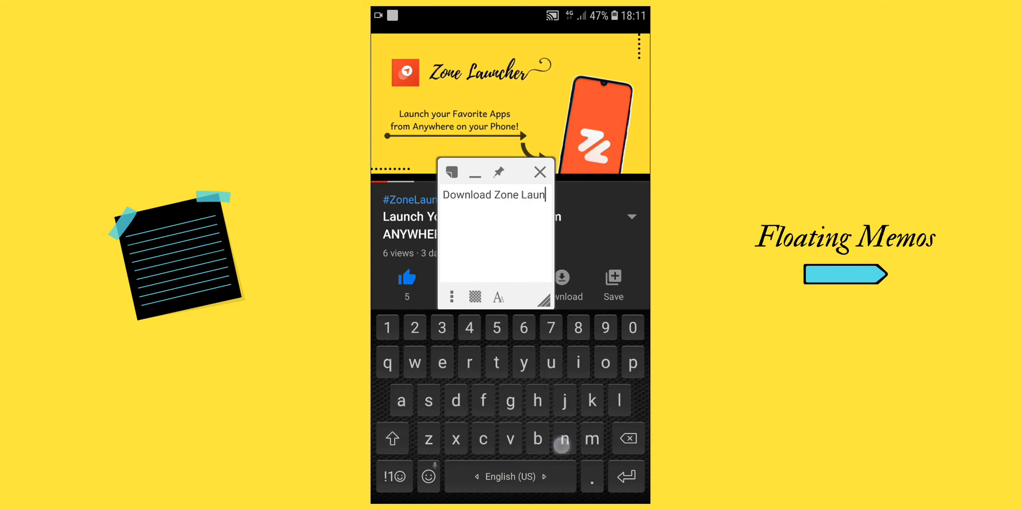
{"action": "type", "text": "cher"}
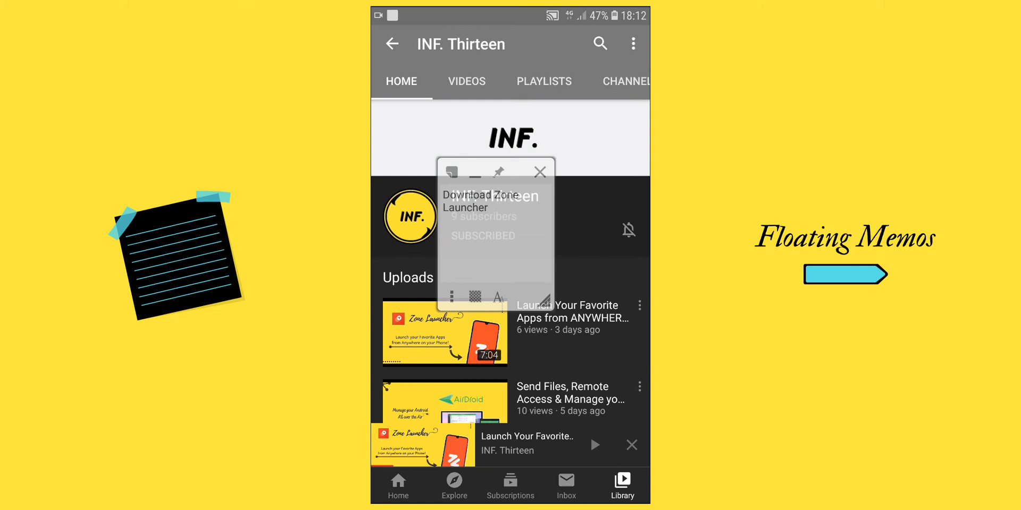
{"action": "left_click", "coordinate": [510, 480]}
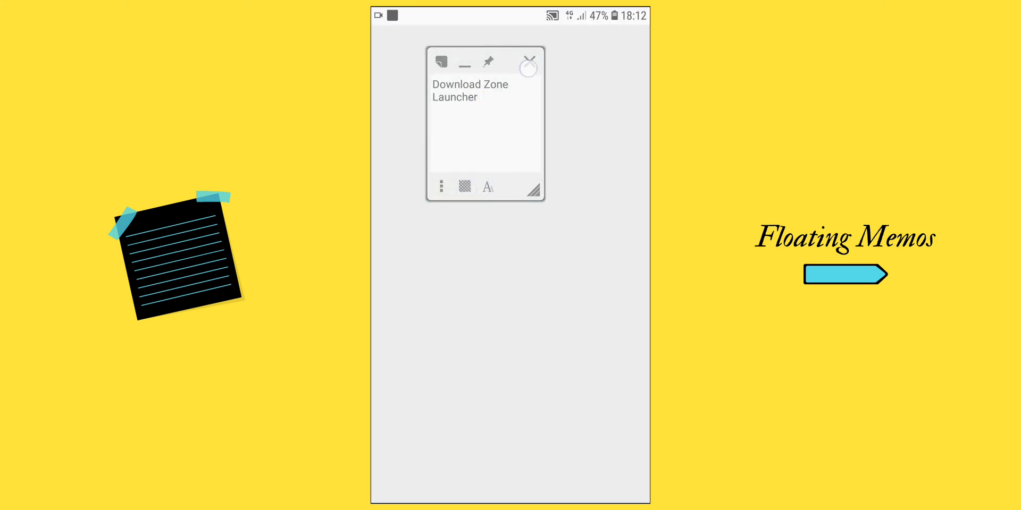
Close the memo and save a new Samsung Notes note reading 'Download Zone Launcher'.
{"action": "left_click", "coordinate": [528, 62]}
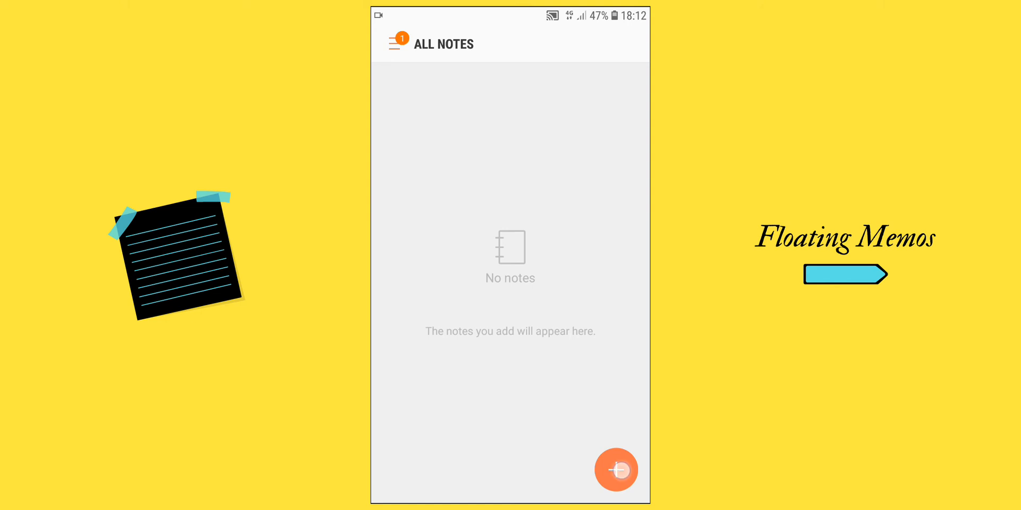
{"action": "left_click", "coordinate": [616, 469]}
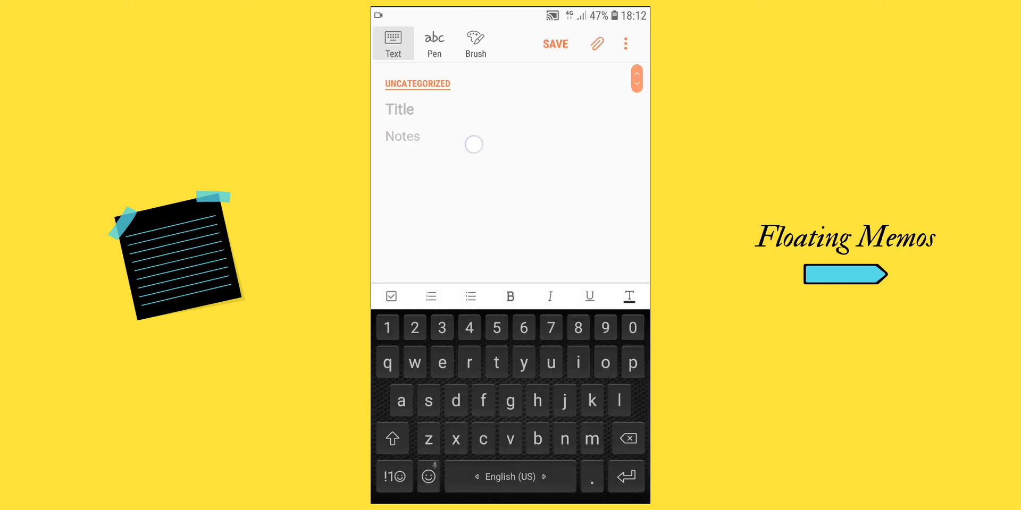
{"action": "type", "text": "Download Zone Launcher"}
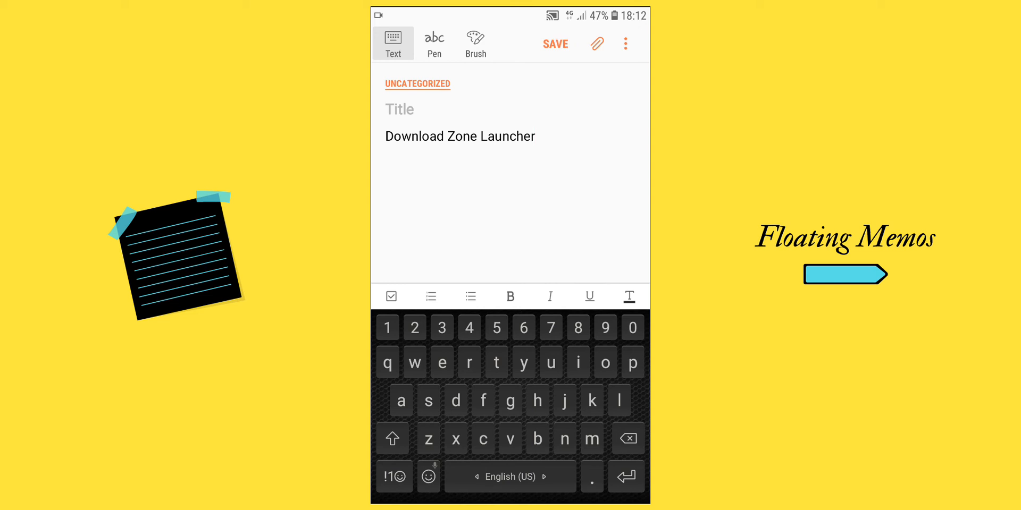
{"action": "left_click", "coordinate": [555, 44]}
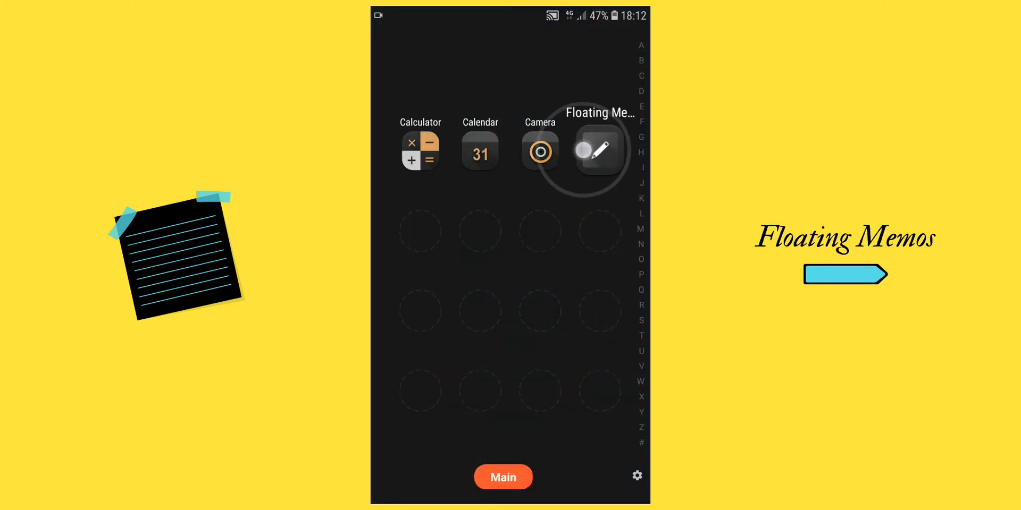
Enlarge a new memo reading 'Floating Memos', then start a second 'Floating Memos' memo.
{"action": "left_click", "coordinate": [596, 152]}
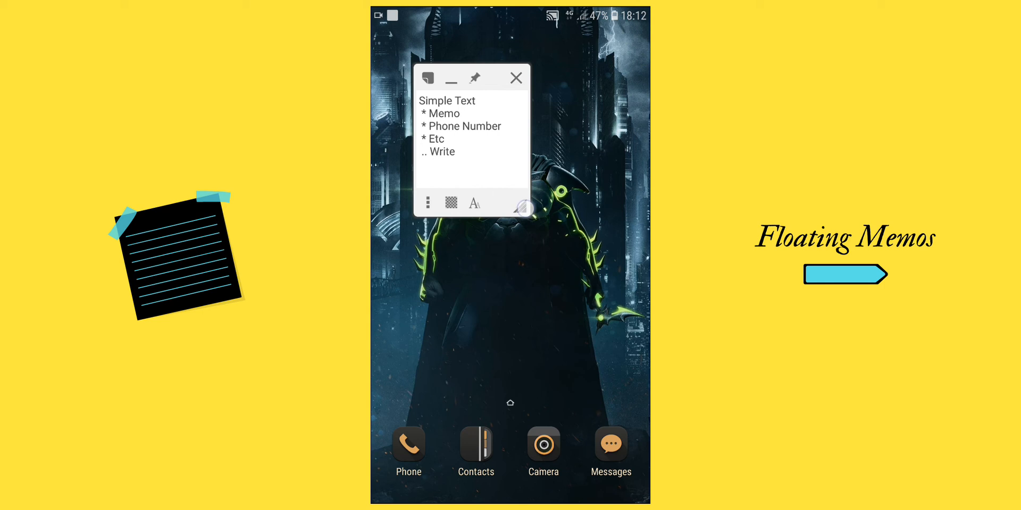
{"action": "left_click_drag", "start_coordinate": [527, 208], "coordinate": [608, 305]}
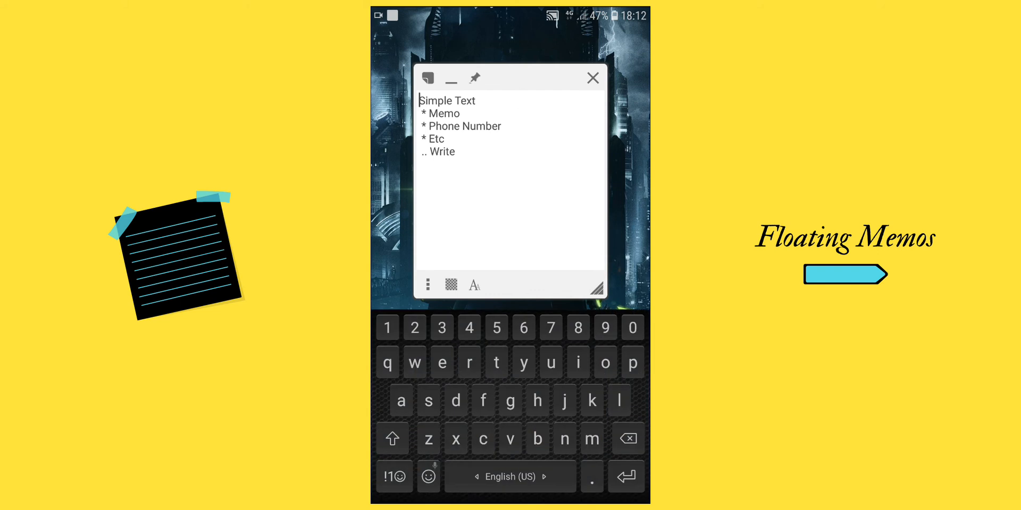
{"action": "type", "text": "Floating"}
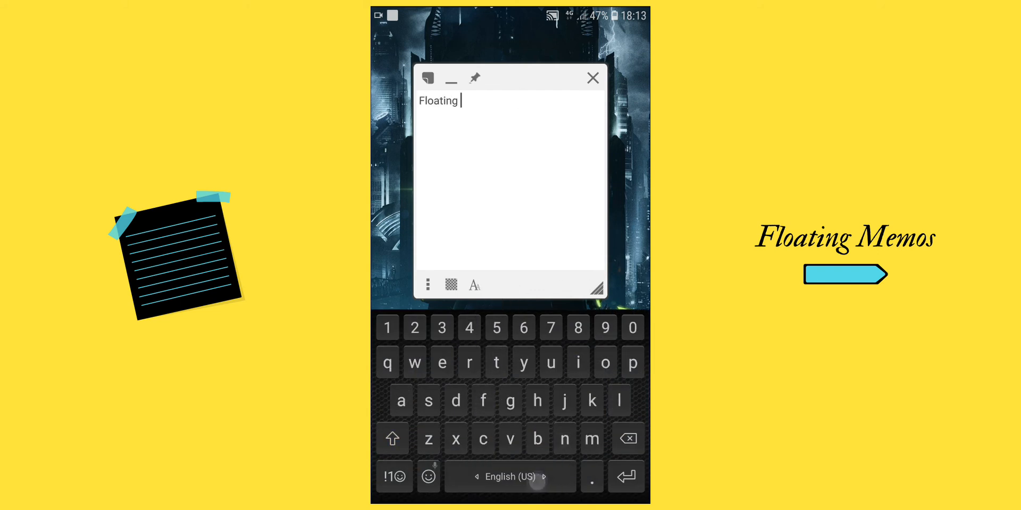
{"action": "type", "text": "Memos"}
{"action": "type", "text": "Download"}
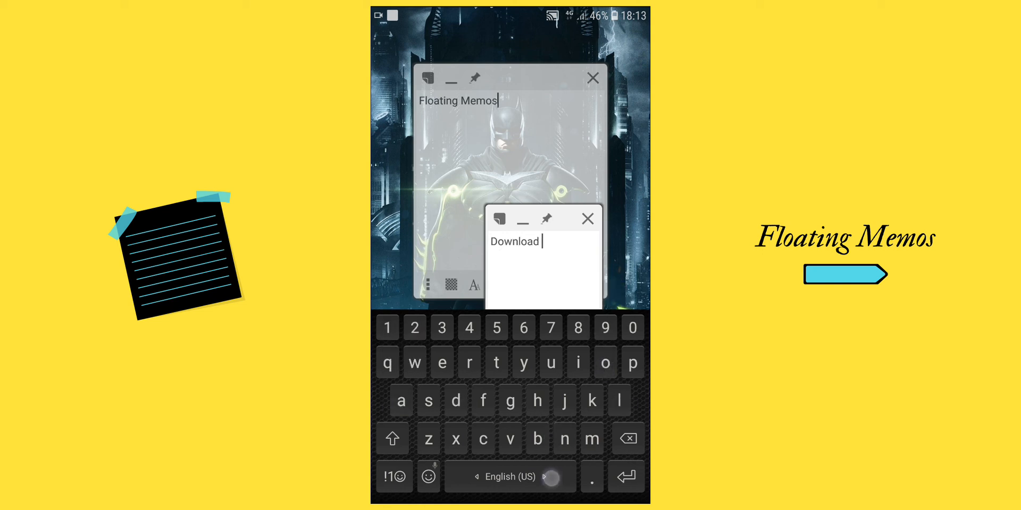
{"action": "type", "text": "Floating"}
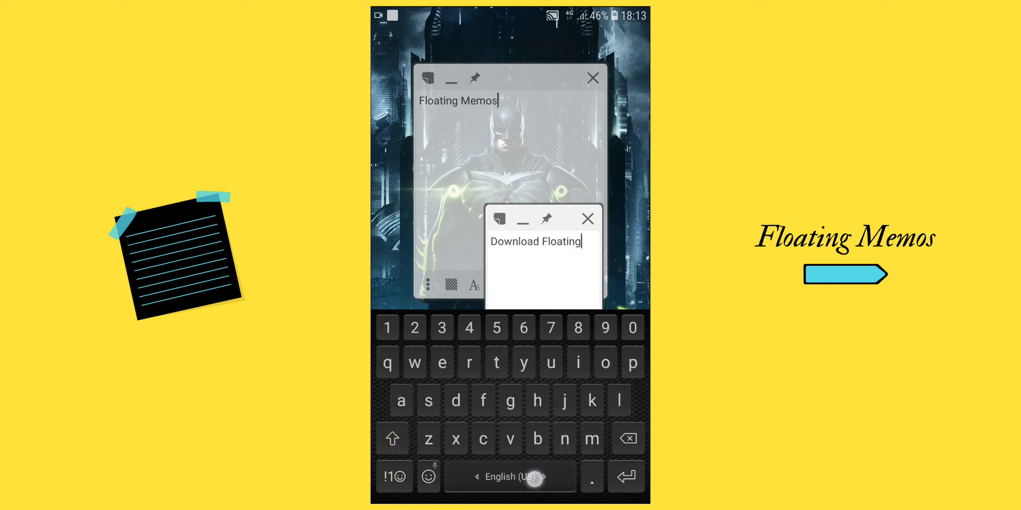
{"action": "type", "text": "Memos"}
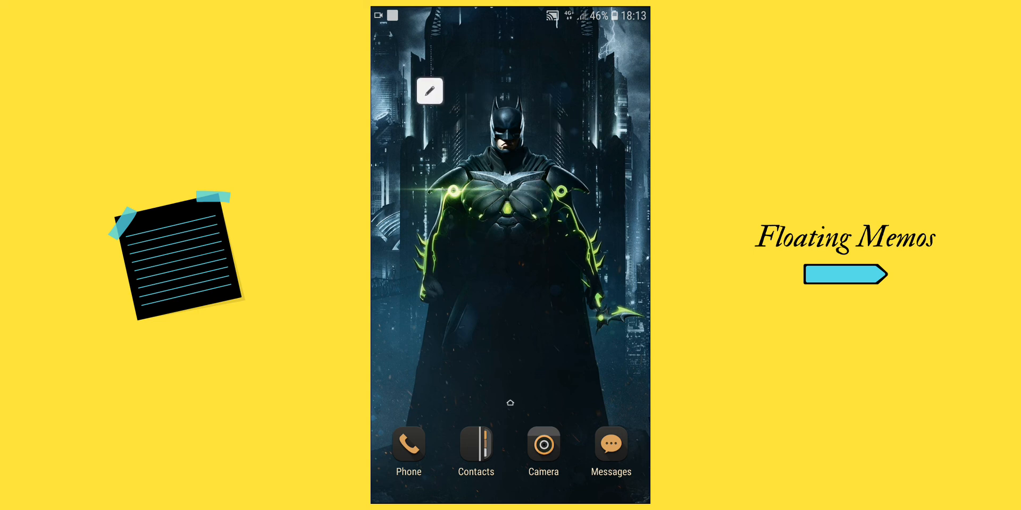
Restore the 'Floating Memos' memo and drag its text-size slider down to small.
{"action": "left_click", "coordinate": [428, 91]}
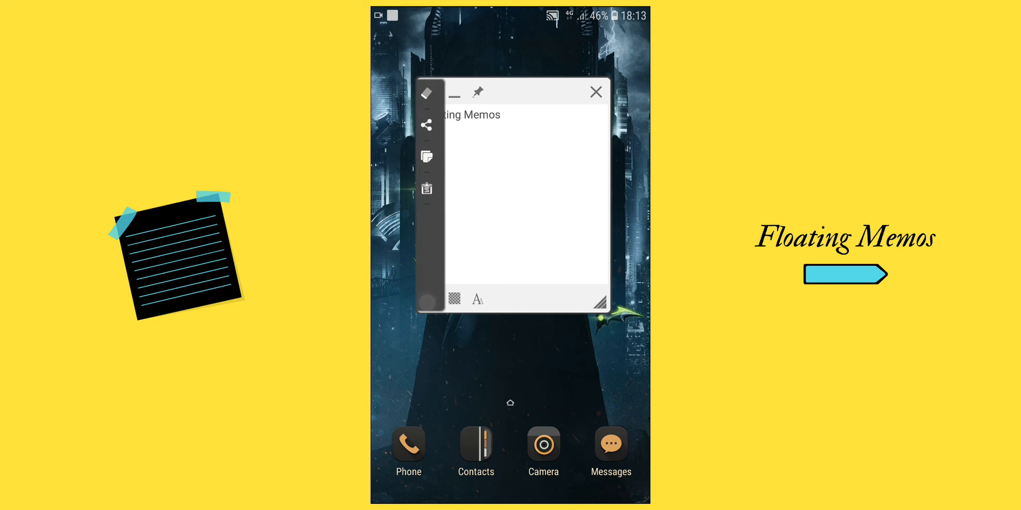
{"action": "left_click", "coordinate": [430, 92]}
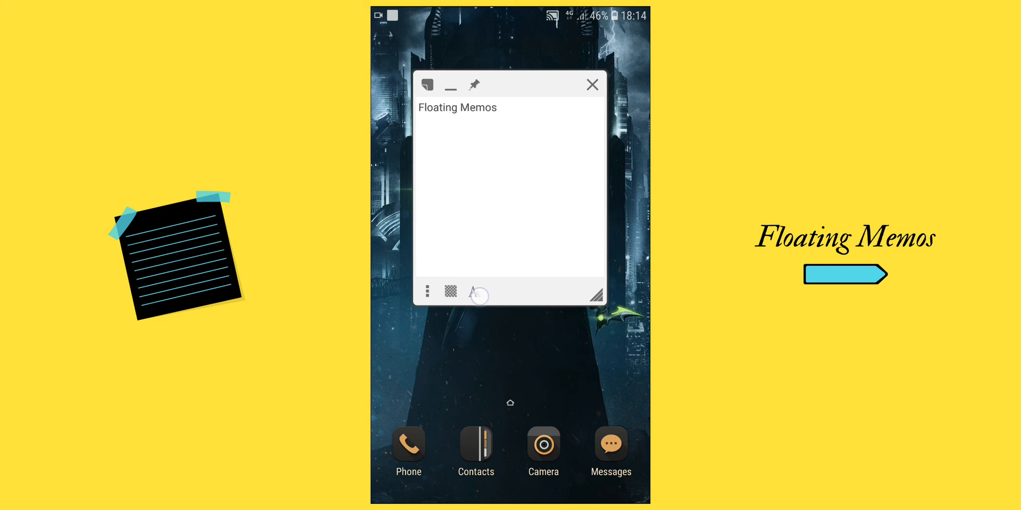
{"action": "left_click", "coordinate": [474, 291]}
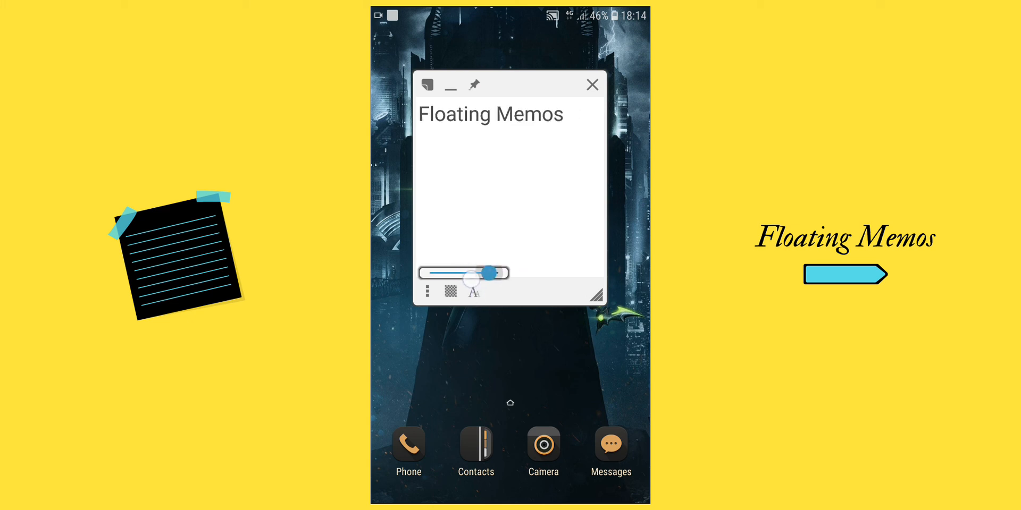
{"action": "left_click_drag", "start_coordinate": [488, 272], "coordinate": [462, 272]}
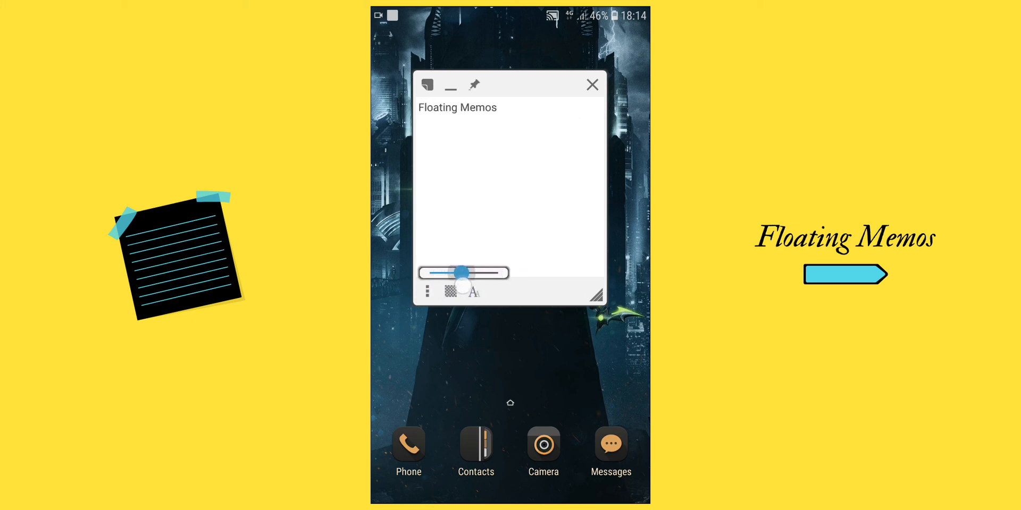